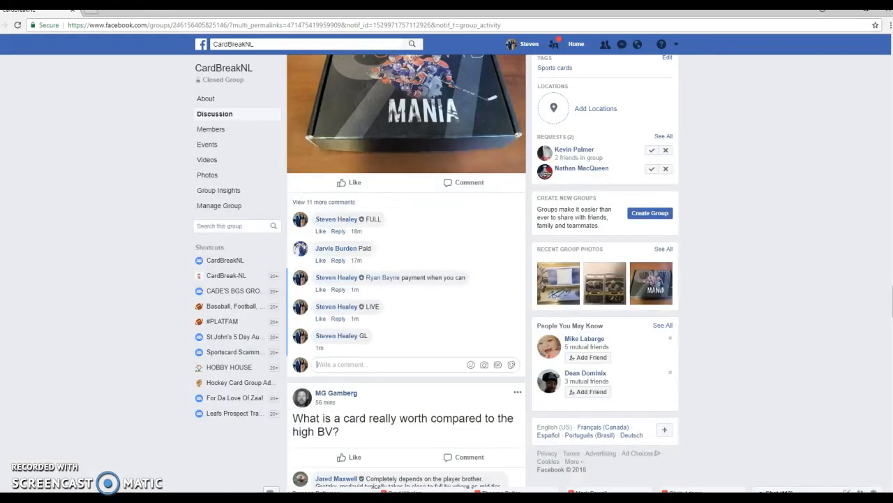
Bring the CardBreakNL group post's numbered ten-participant list into view.
{"action": "scroll", "scroll_direction": "down", "scroll_amount": 3}
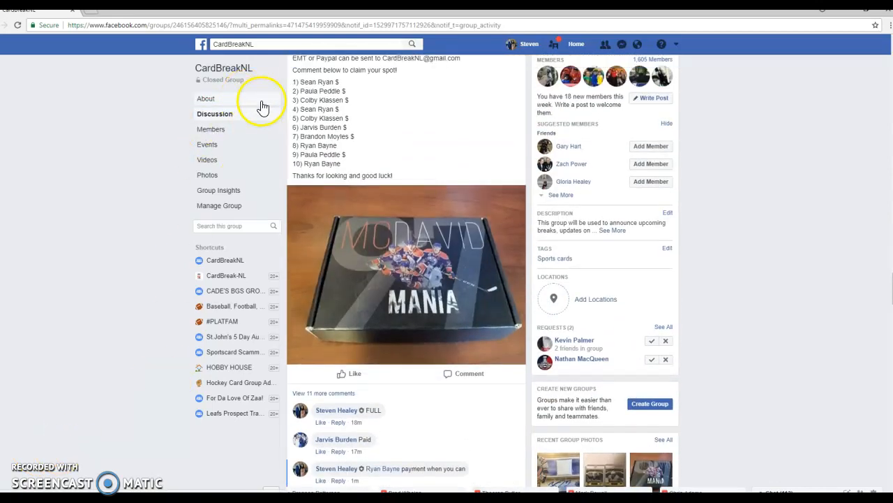
{"action": "left_click", "coordinate": [111, 9]}
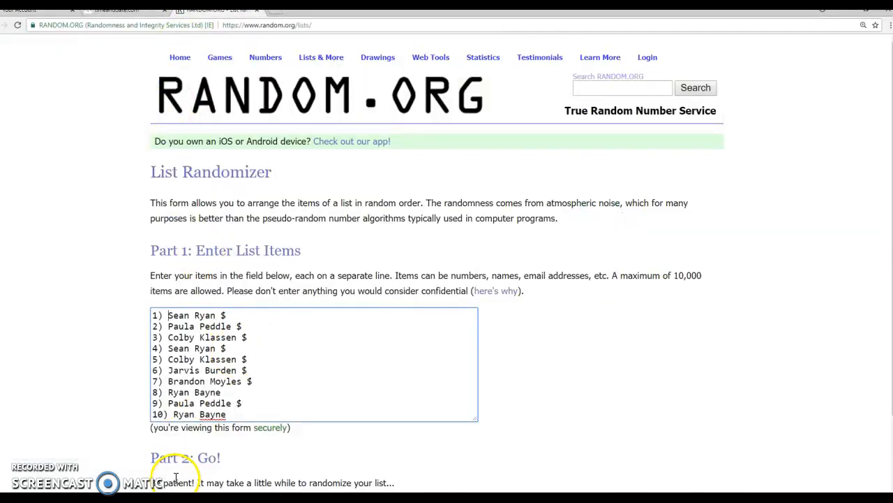
Randomize the ten-name list twice and paste the second result's timestamp into a Facebook comment.
{"action": "left_click", "coordinate": [176, 483]}
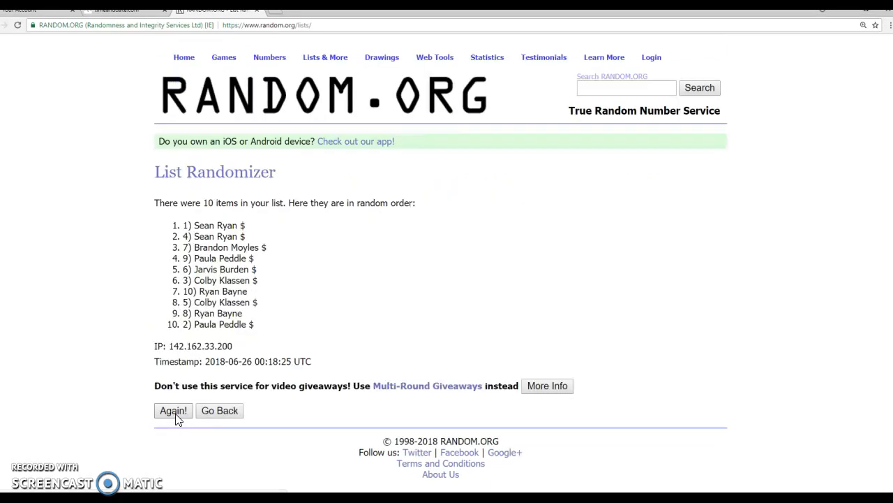
{"action": "left_click", "coordinate": [173, 411]}
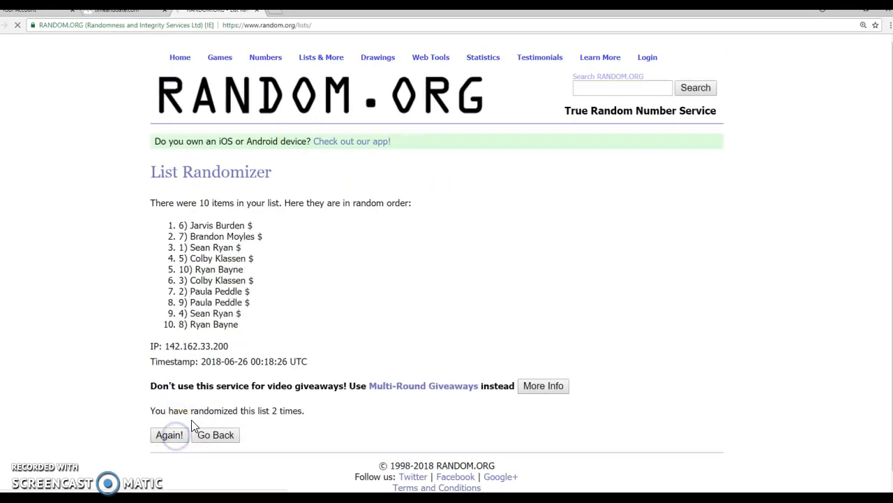
{"action": "left_click", "coordinate": [169, 434]}
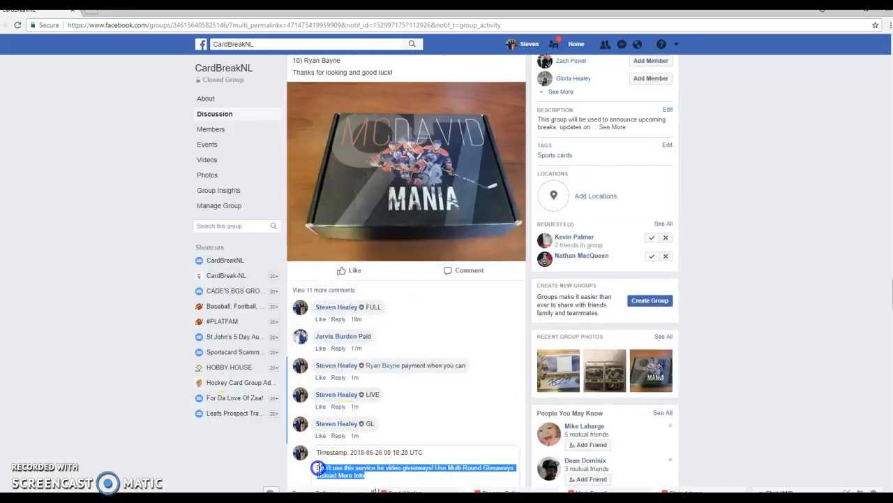
{"action": "scroll", "scroll_direction": "down", "scroll_amount": 3}
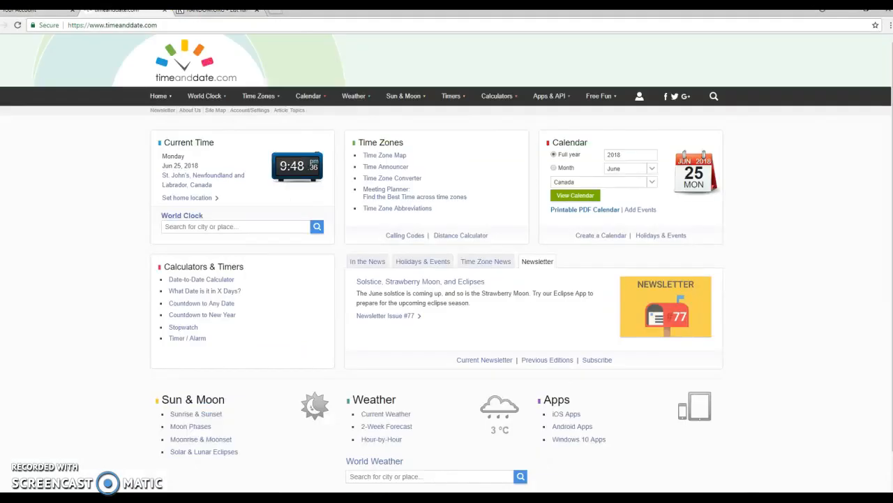
Run the third and fourth randomizations and copy their timestamp and count text for Facebook comments.
{"action": "left_click", "coordinate": [209, 10]}
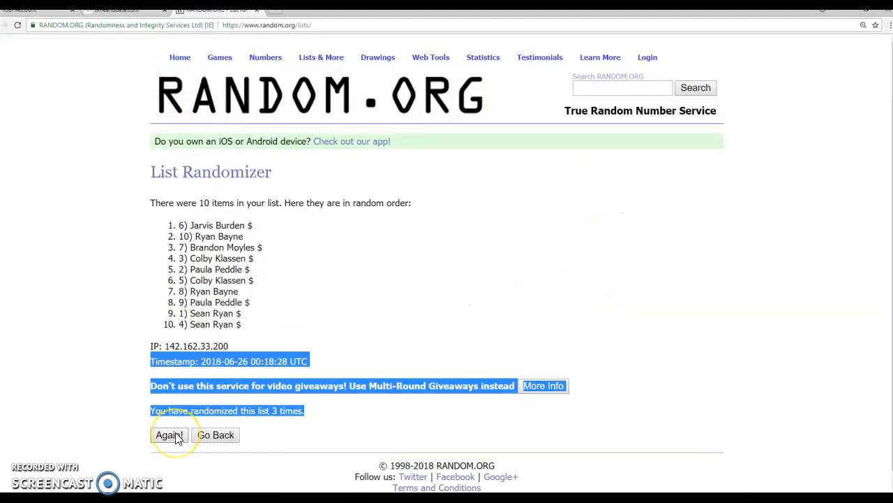
{"action": "left_click", "coordinate": [169, 435]}
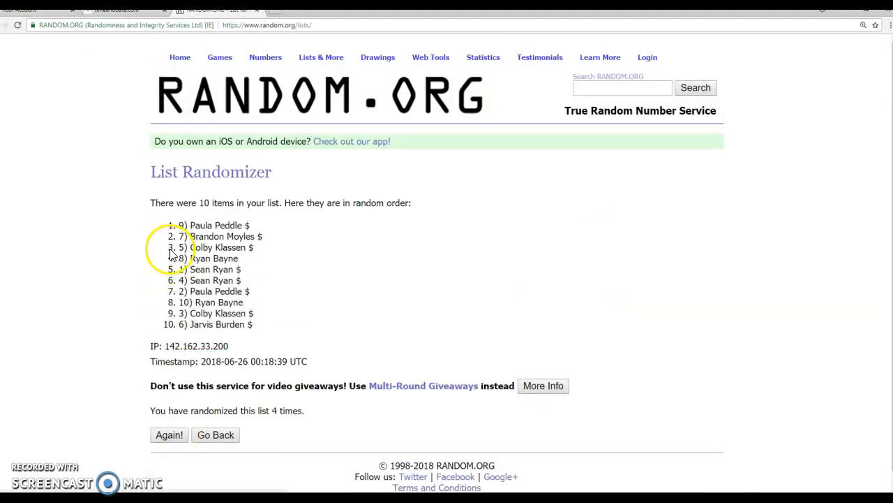
{"action": "left_click_drag", "start_coordinate": [179, 225], "coordinate": [264, 247]}
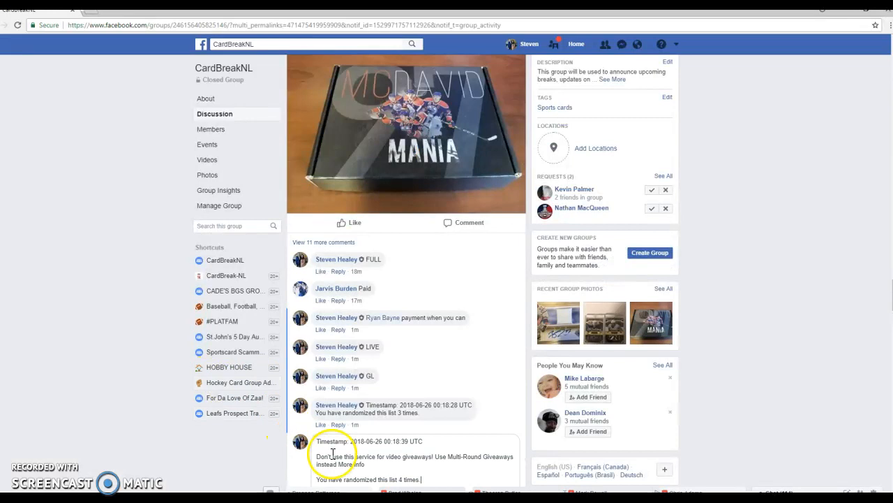
{"action": "scroll", "scroll_direction": "down", "scroll_amount": 3}
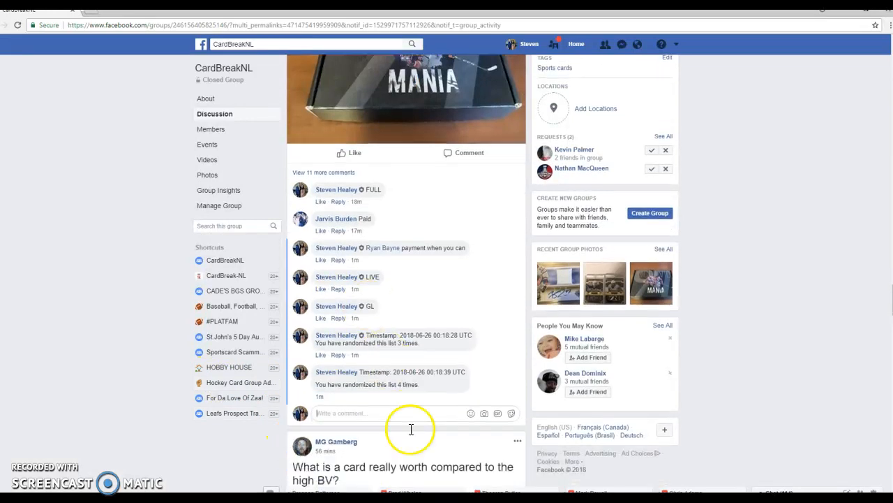